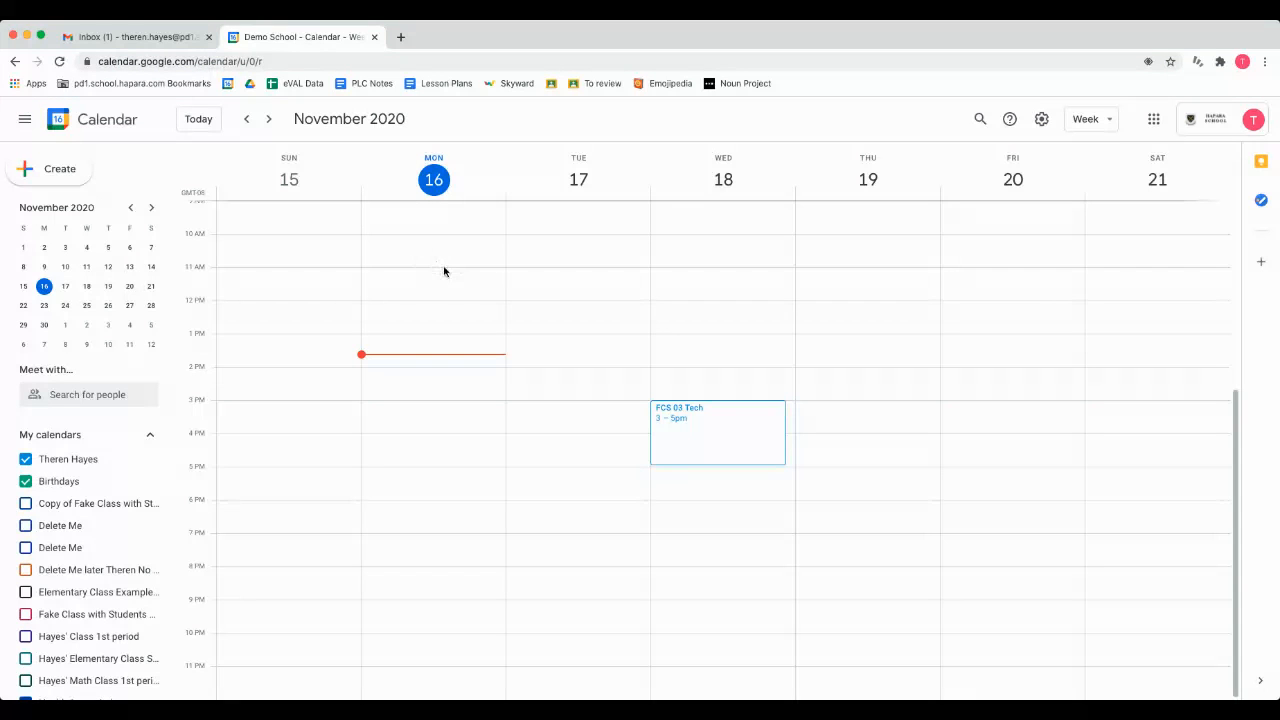
mouse_move(747, 451)
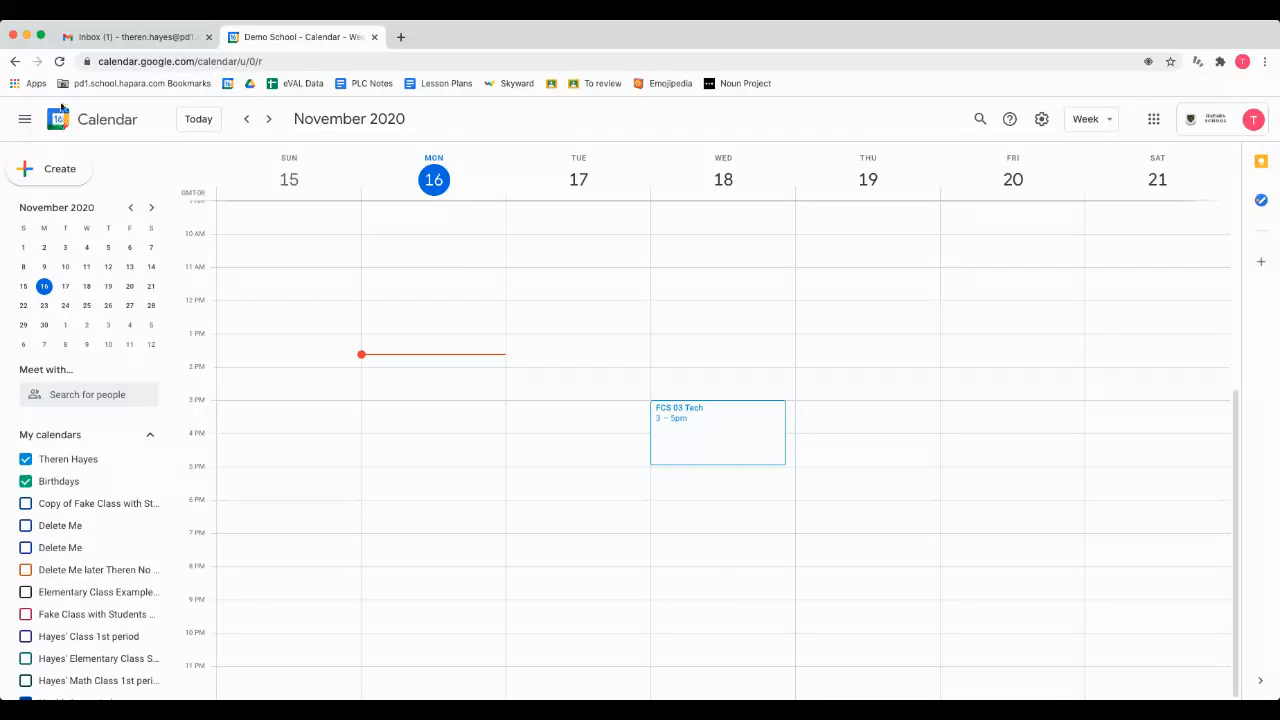
After a glance at the Gmail inbox, show the FCS 03 Tech event details for Wednesday, Nov 18.
click(135, 37)
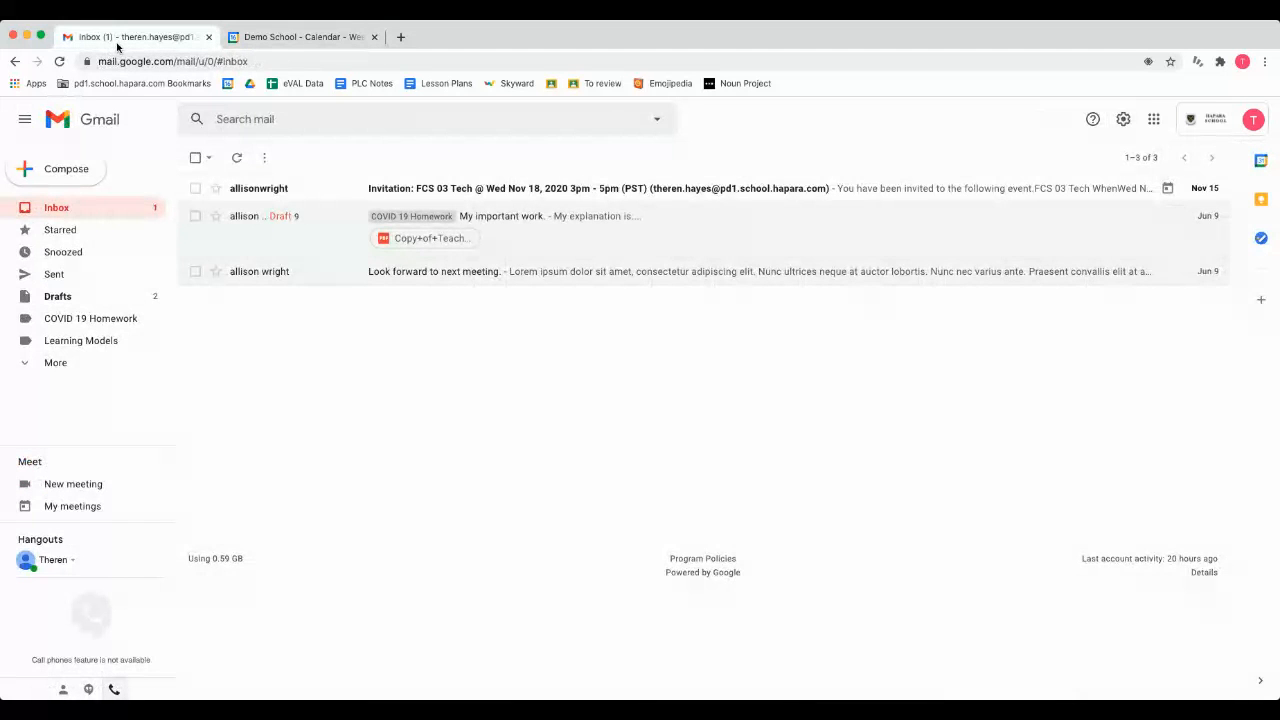
click(303, 37)
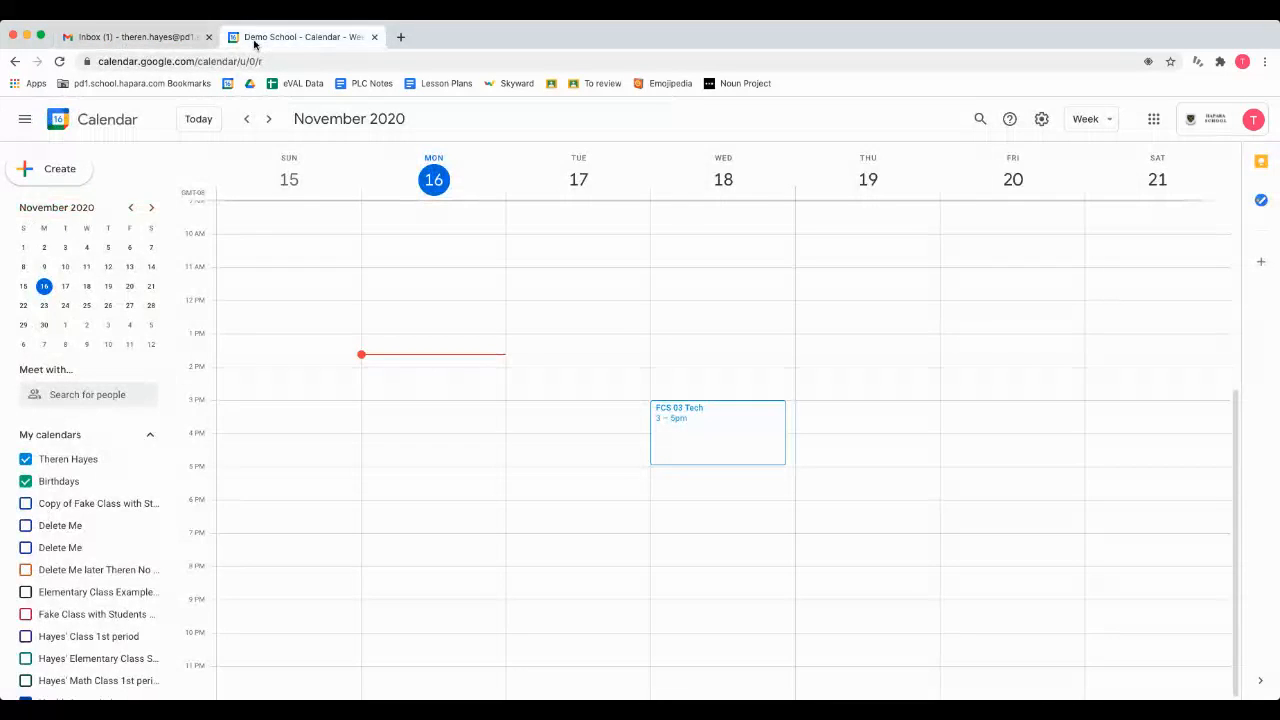
click(717, 432)
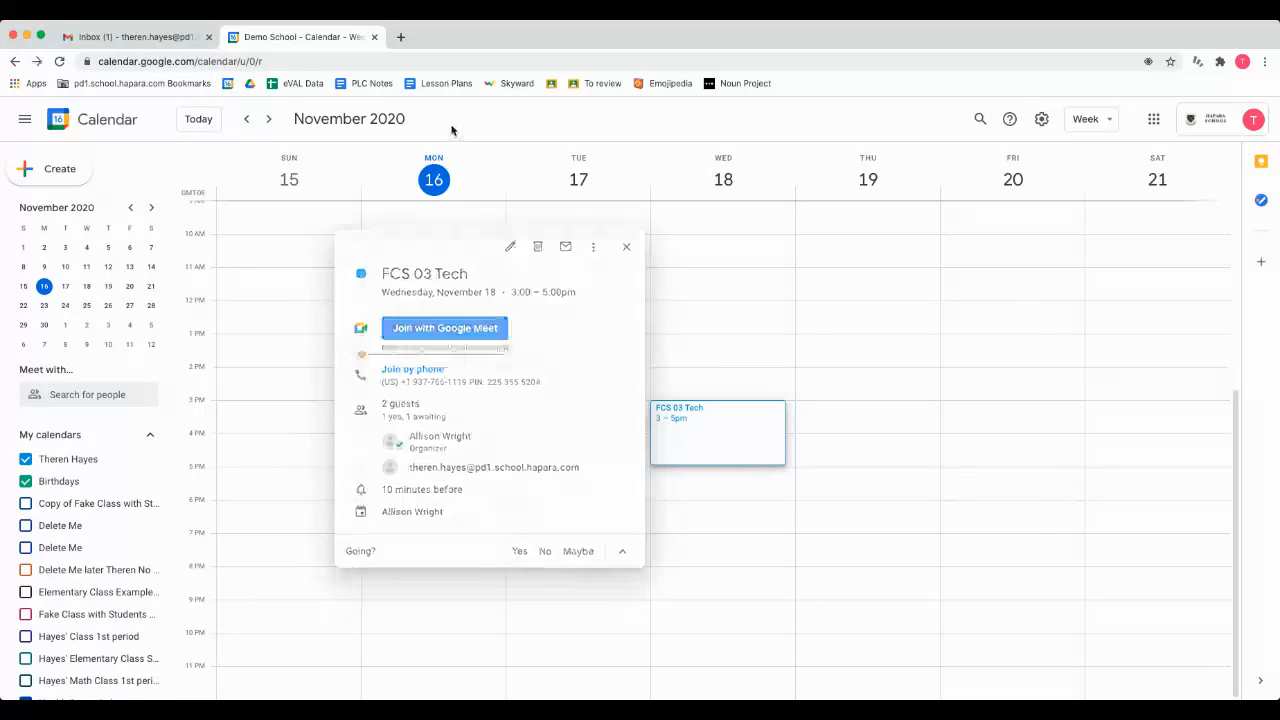
Dismiss the FCS 03 Tech details and bring them back up from the week view.
click(627, 247)
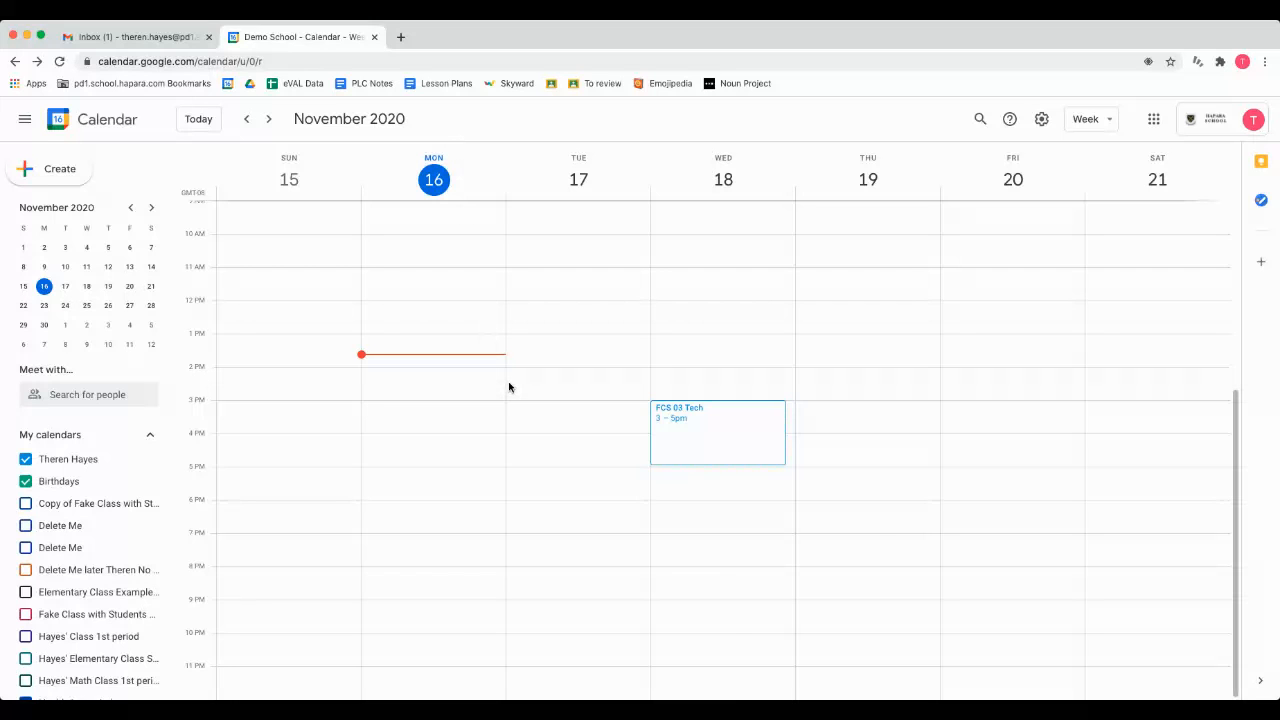
mouse_move(697, 429)
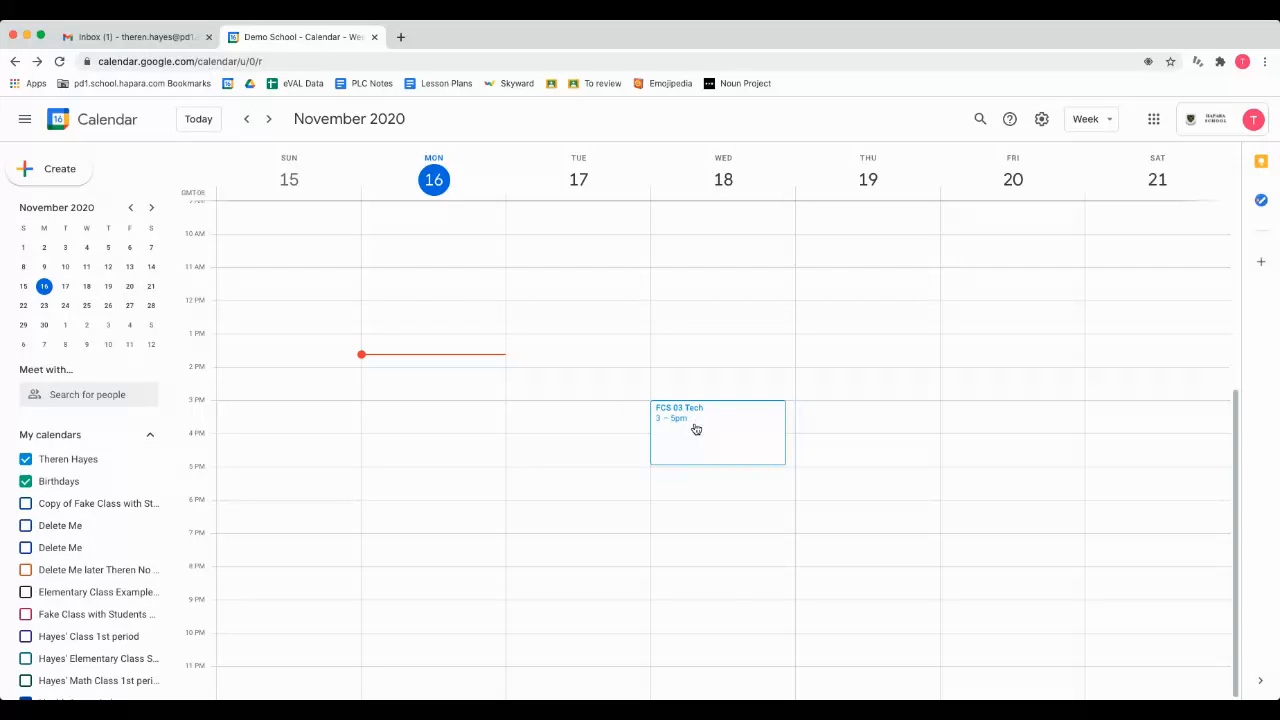
click(697, 430)
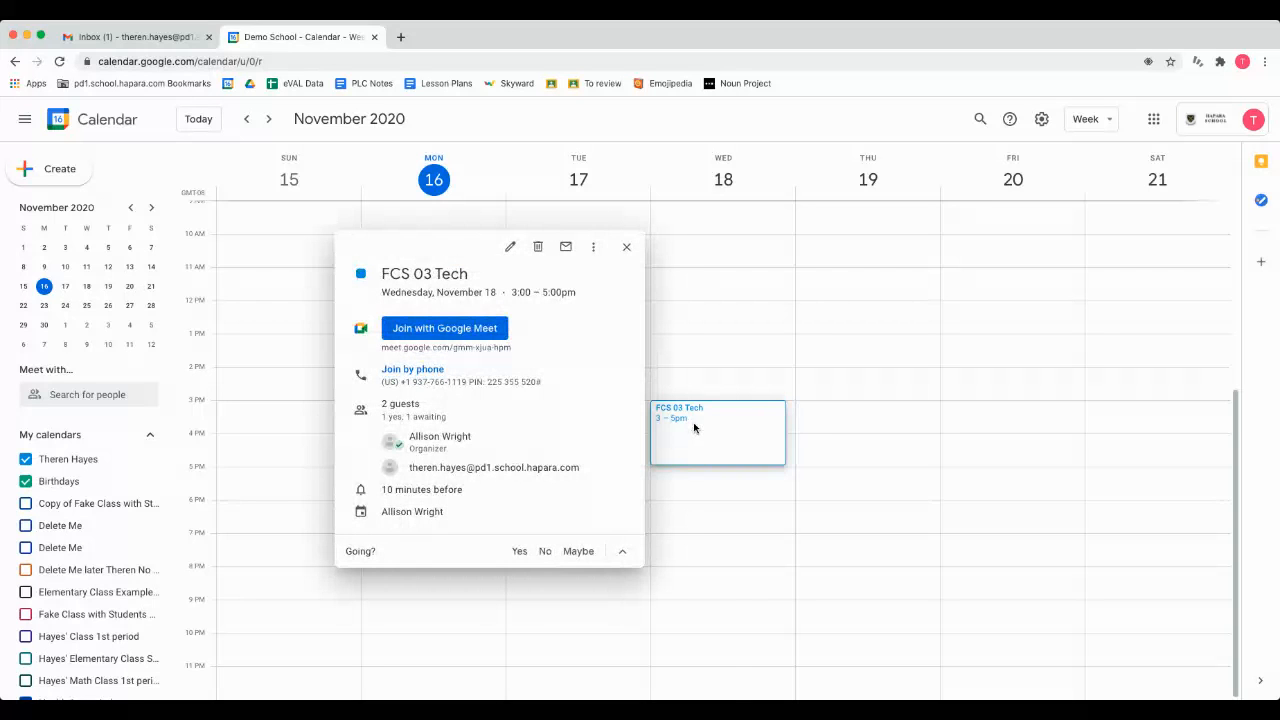
mouse_move(755, 515)
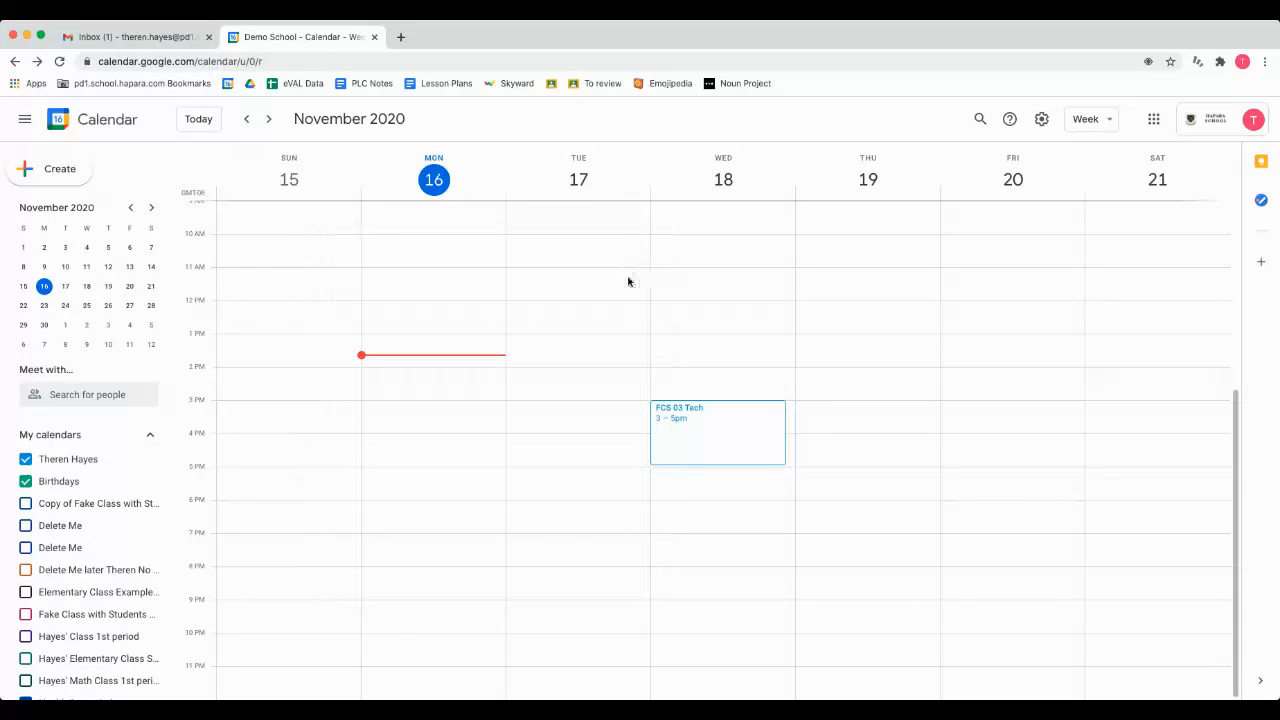
Switch to the Gmail inbox where the FCS 03 Tech invitation sits at the top.
click(135, 37)
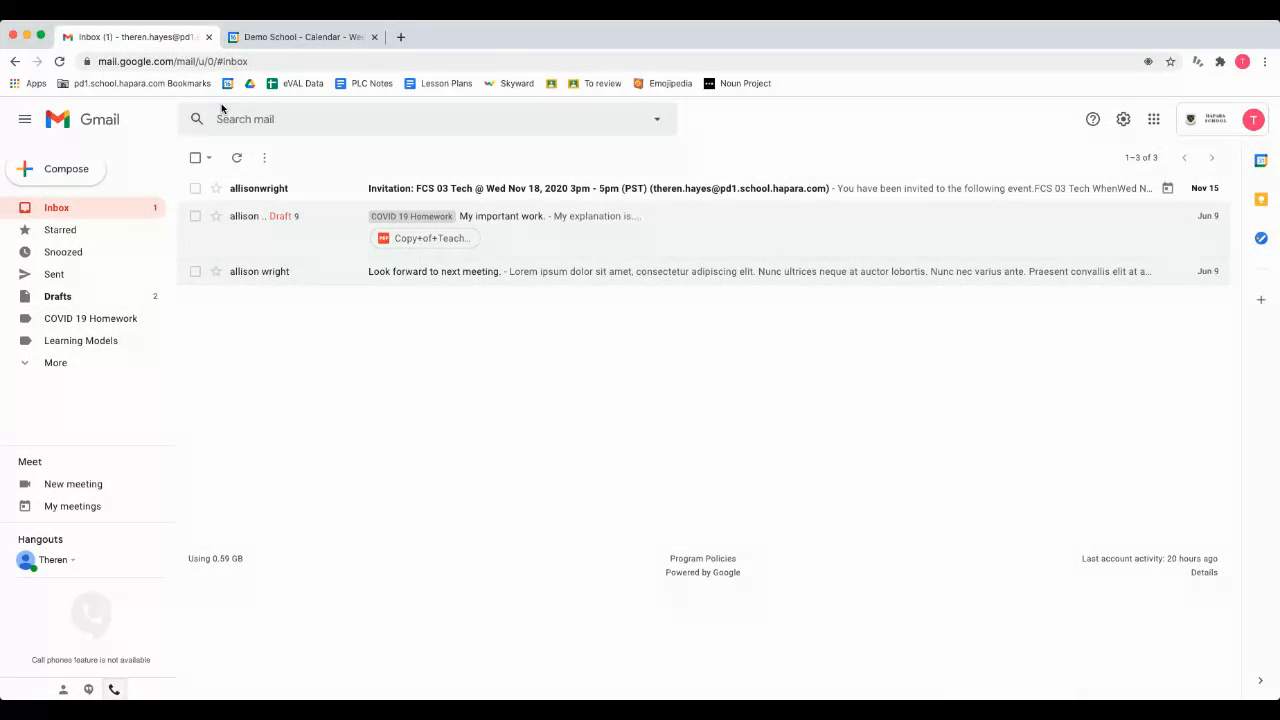
mouse_move(308, 197)
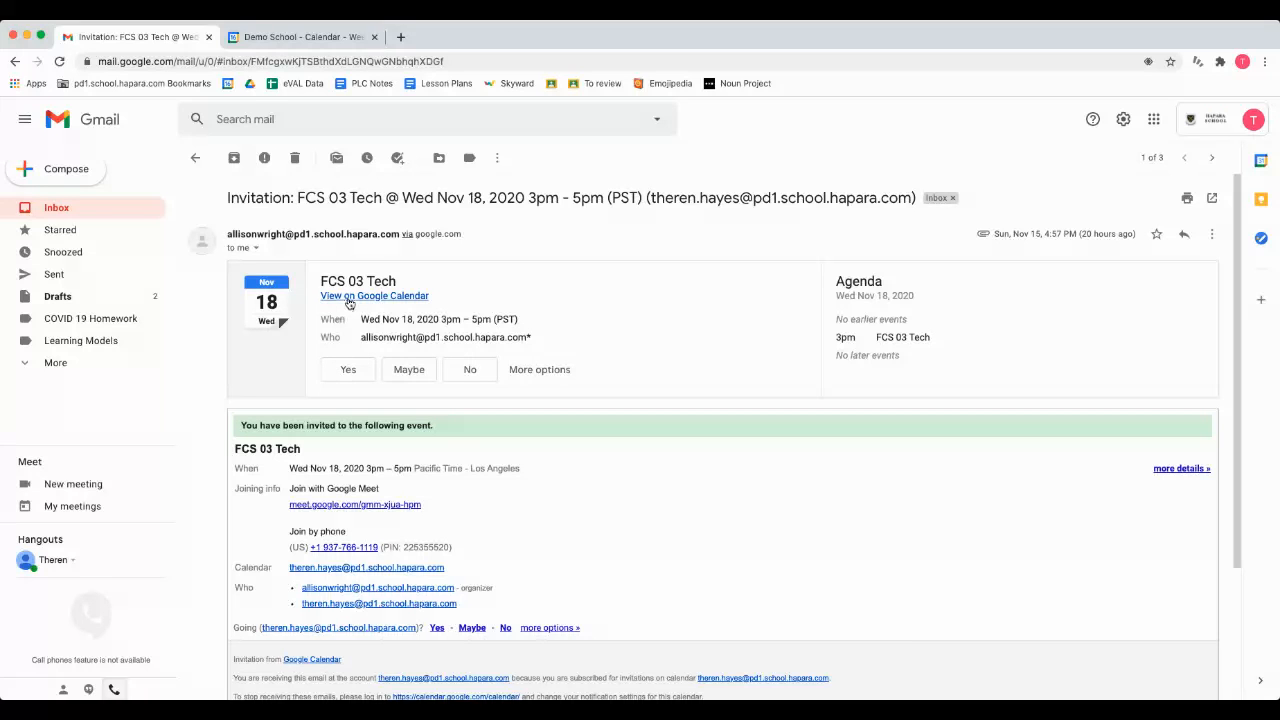
Show the FCS 03 Tech event's RSVP details, checking the invitation email in between.
click(303, 37)
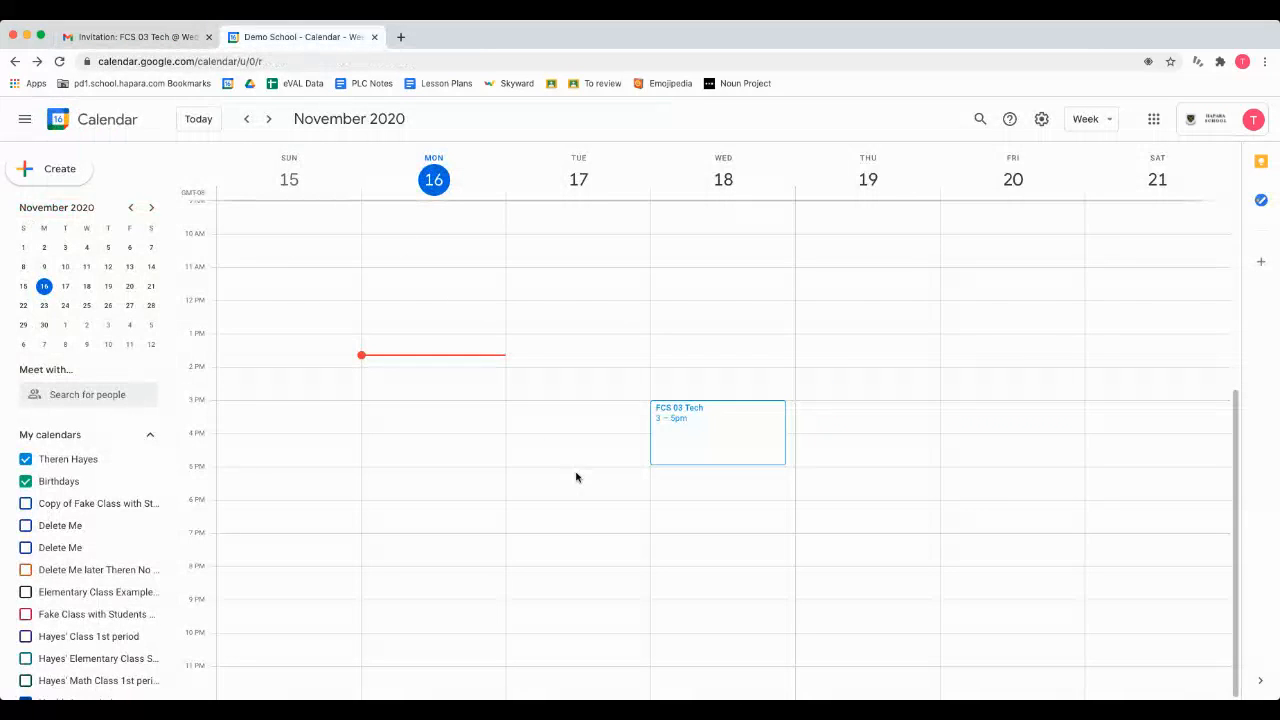
mouse_move(723, 554)
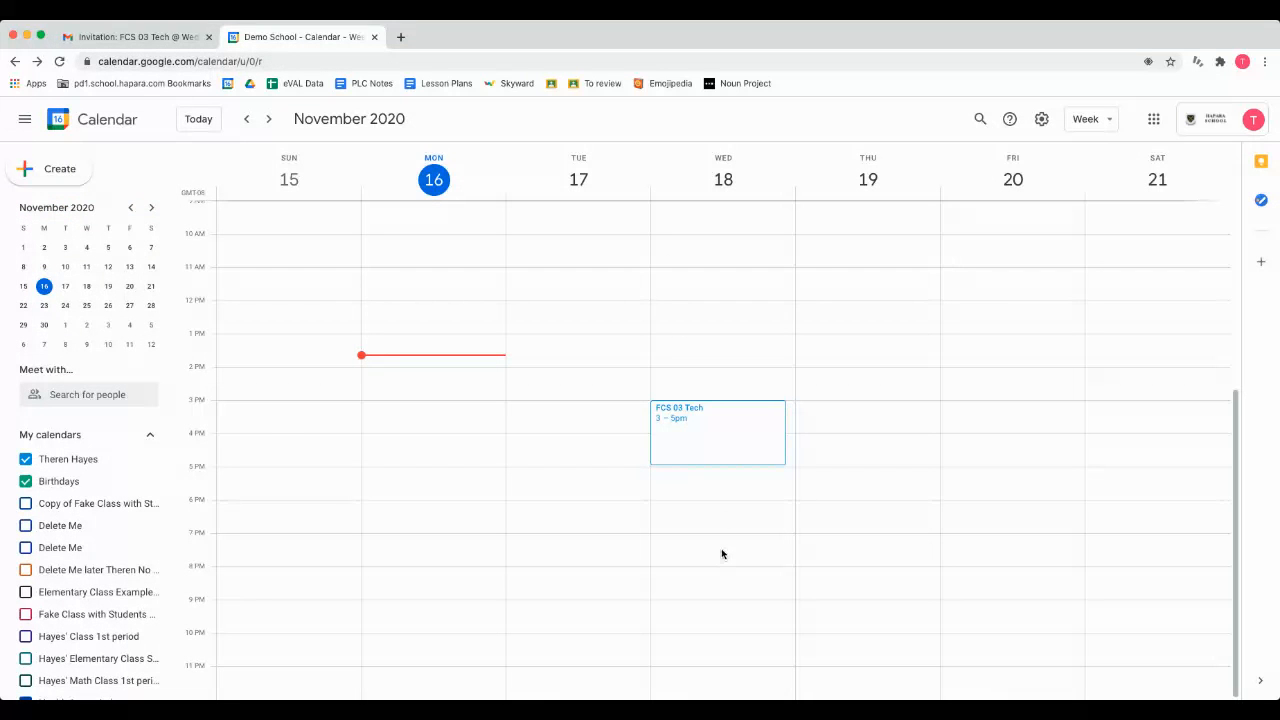
mouse_move(230, 106)
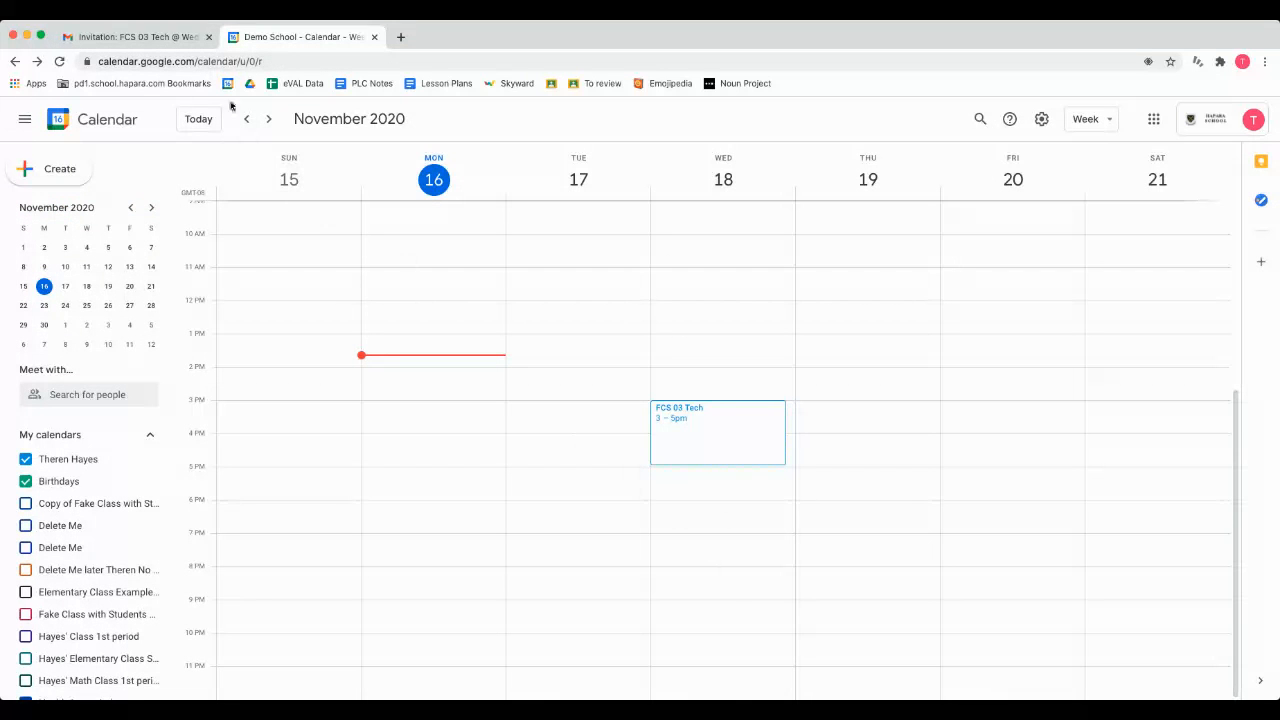
mouse_move(567, 260)
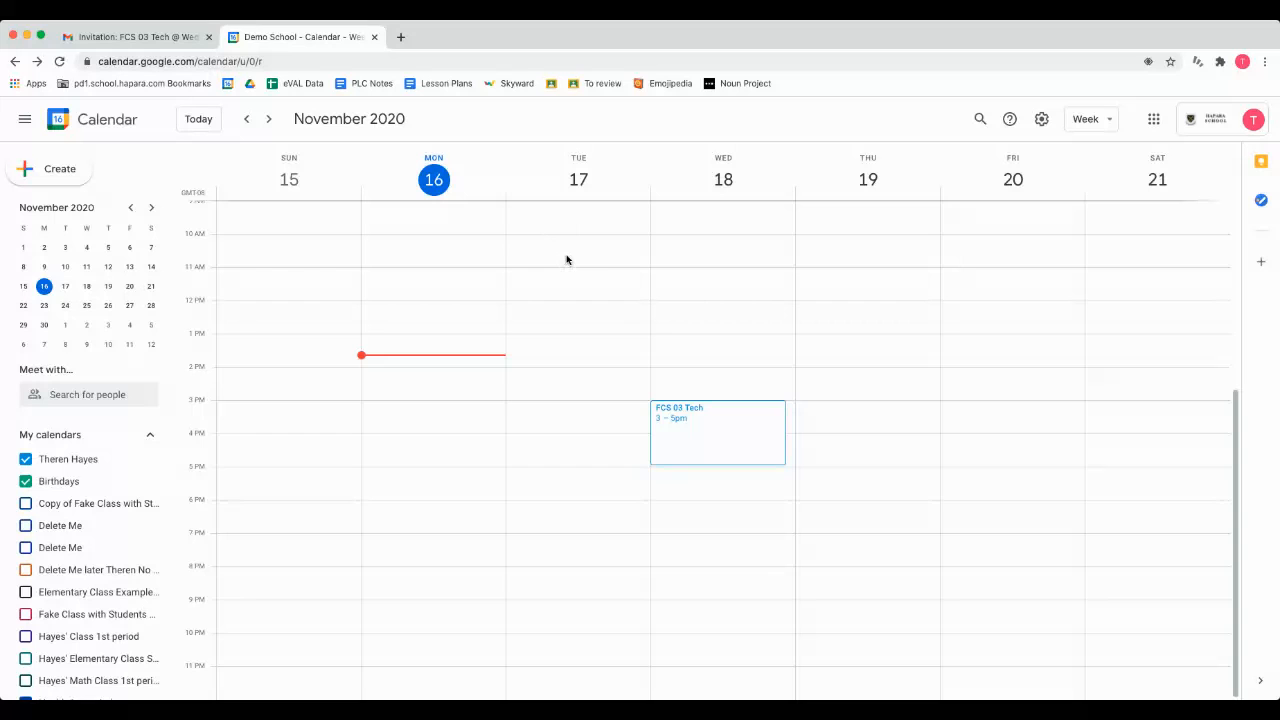
click(717, 432)
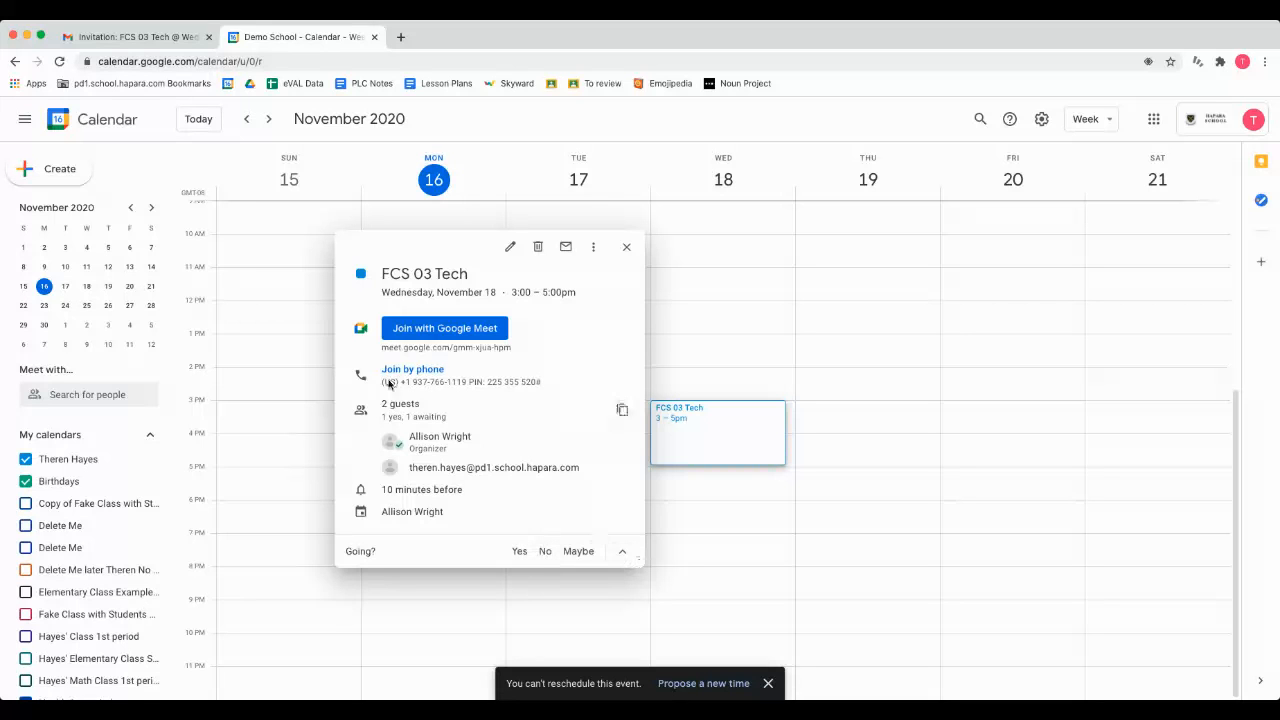
click(135, 37)
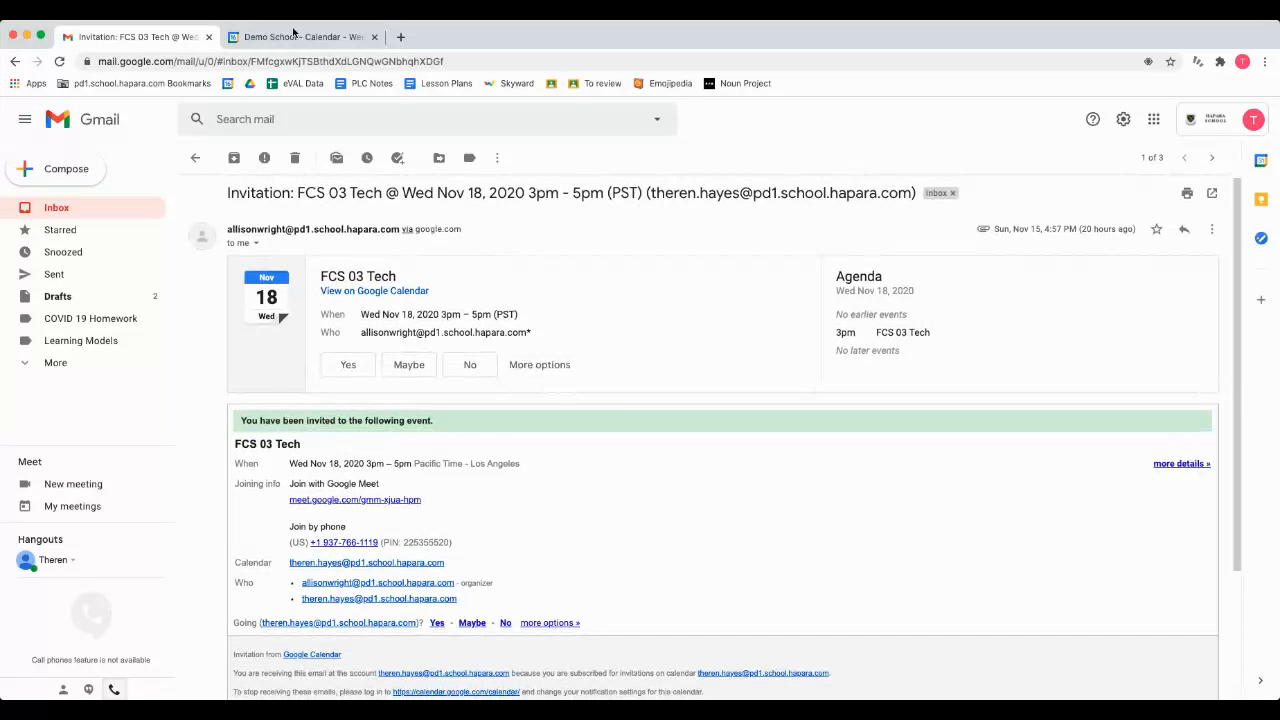
click(300, 37)
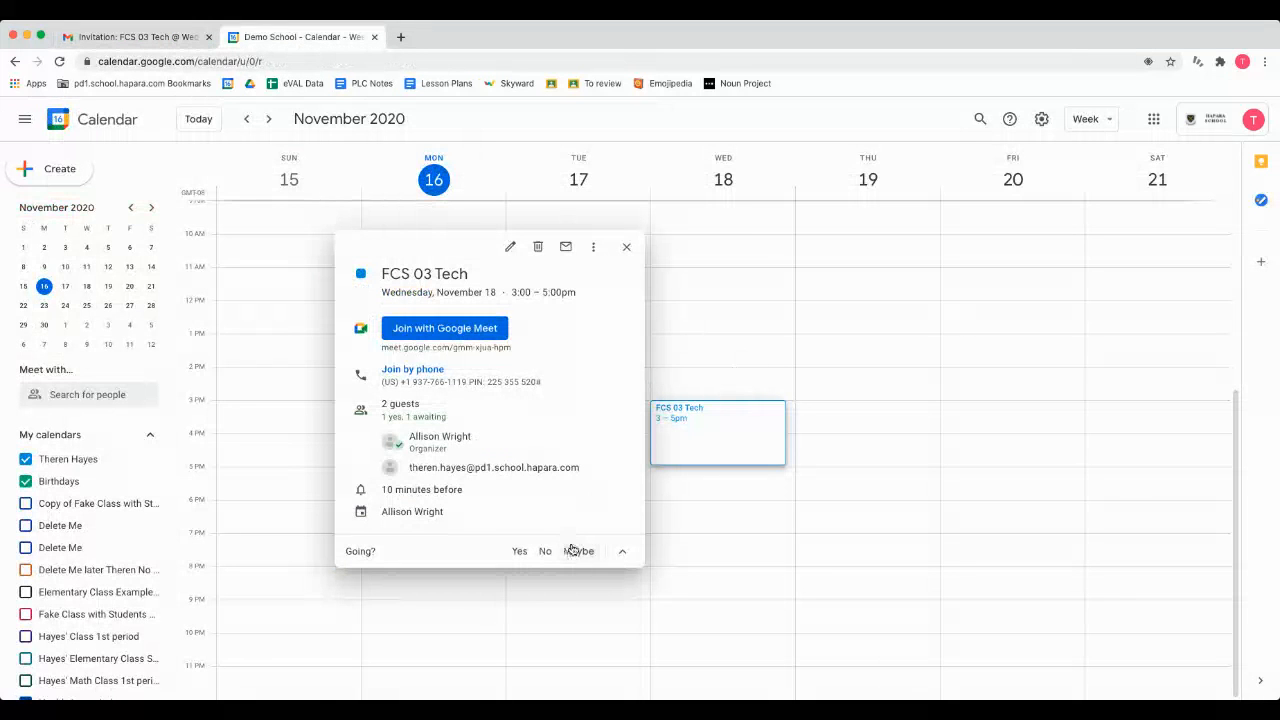
Answer the FCS 03 Tech invitation with Yes so it shows as an accepted blue block.
click(621, 550)
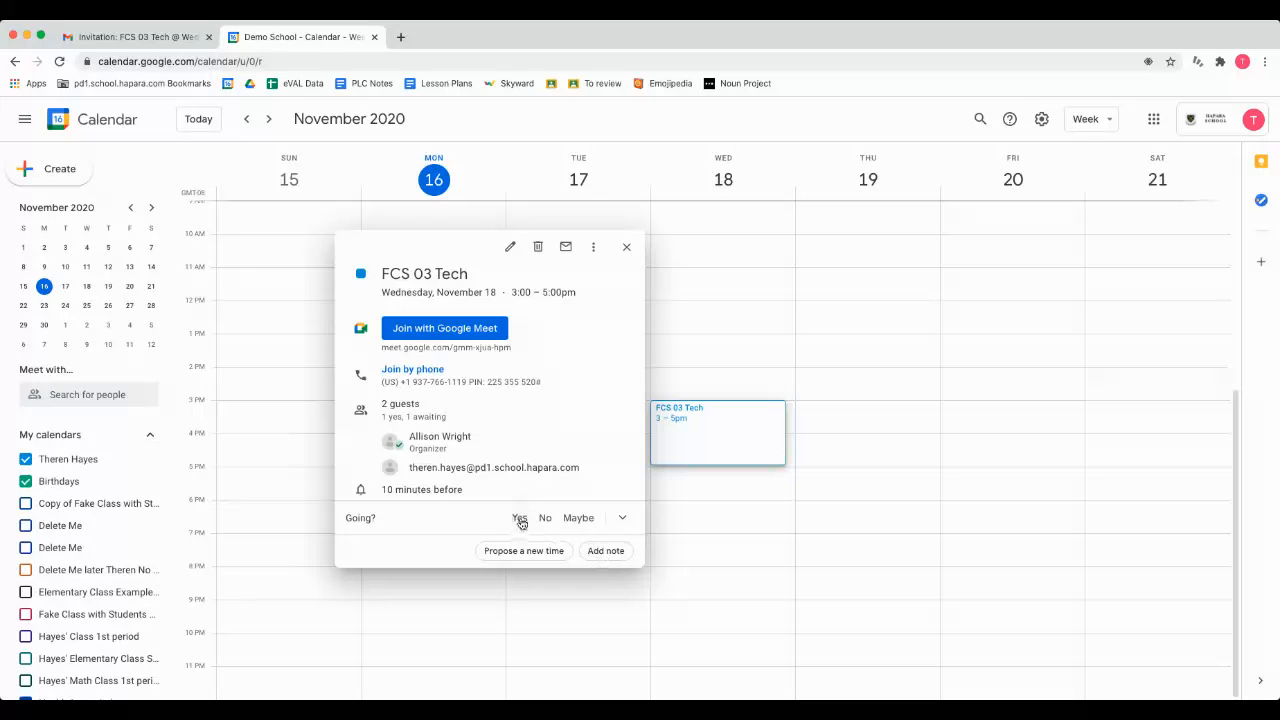
click(519, 517)
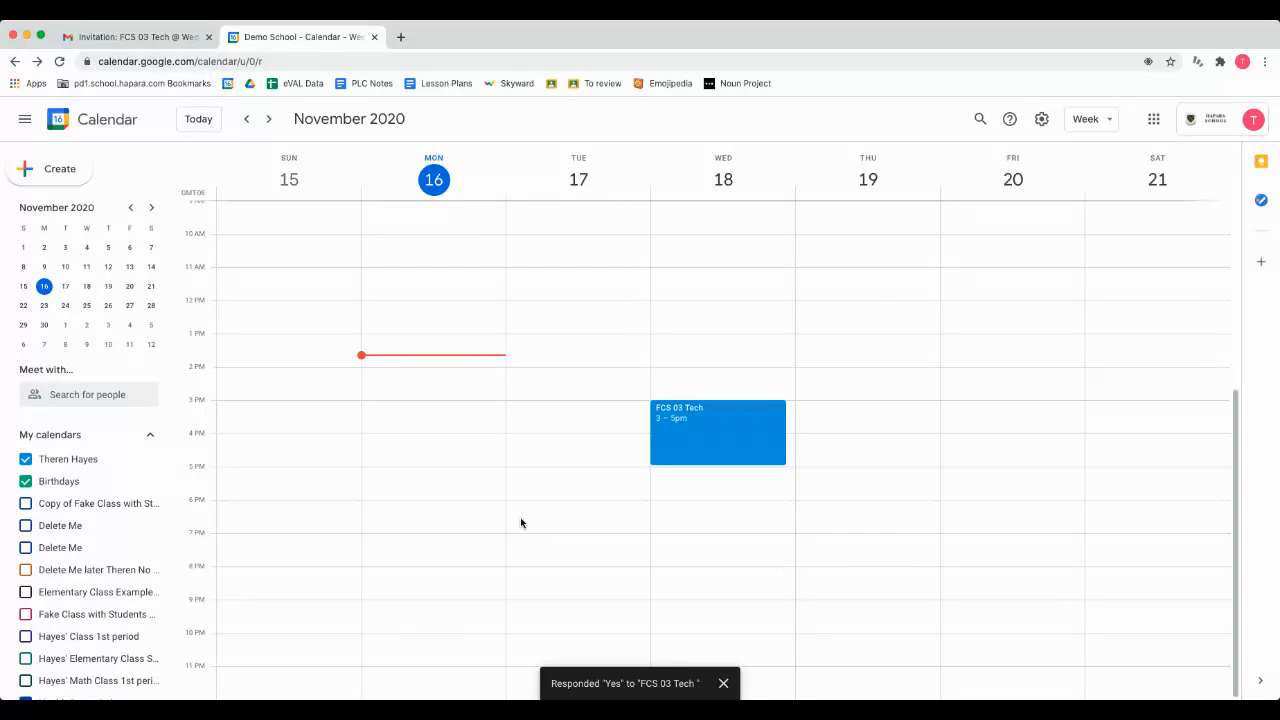